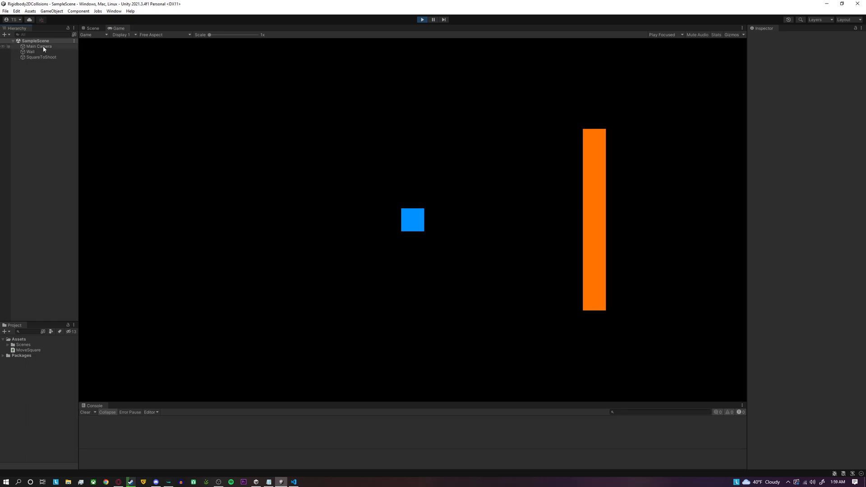
Step: Select the Wall object to view its orange Sprite Renderer and Box Collider 2D
left_click(30, 52)
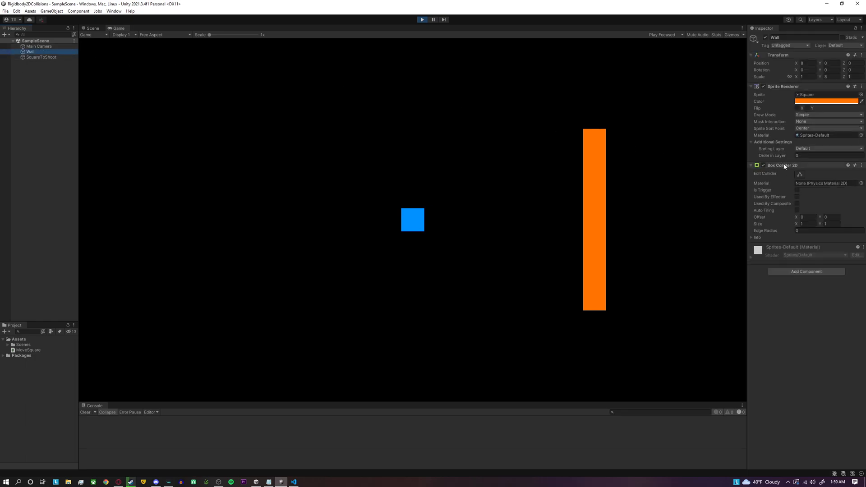
left_click(41, 58)
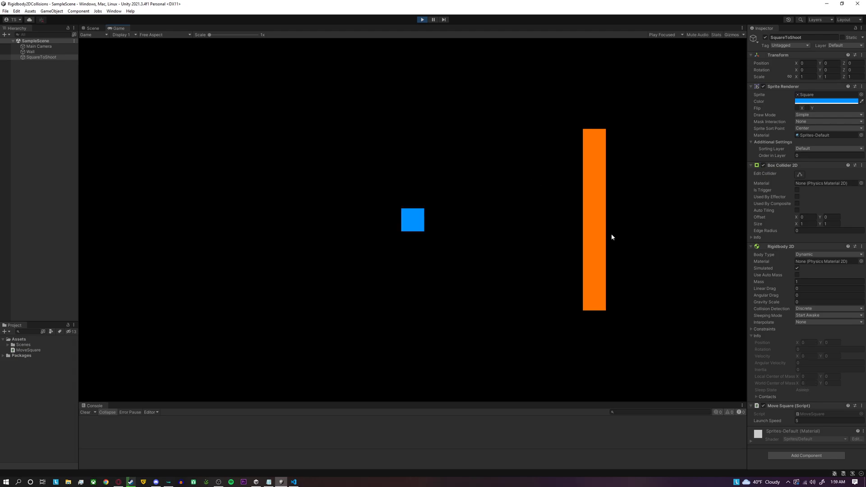
mouse_move(740, 341)
type("00")
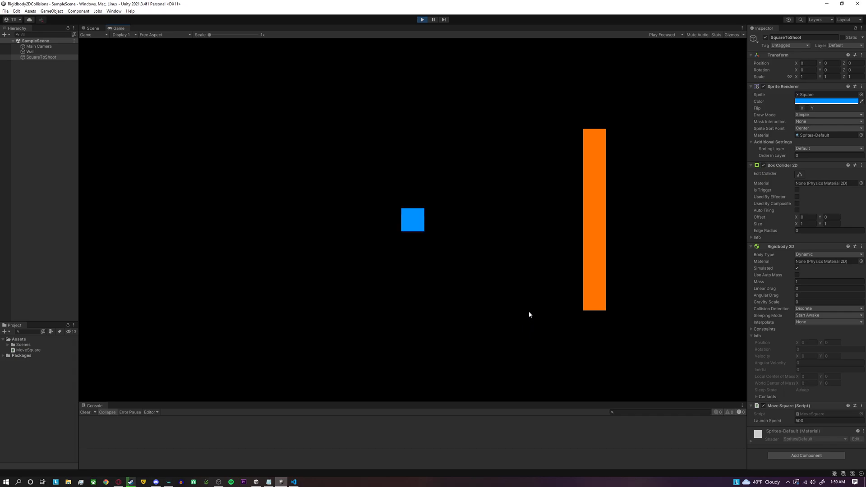
Step: Set the square's Rigidbody 2D Collision Detection to Continuous
left_click(827, 308)
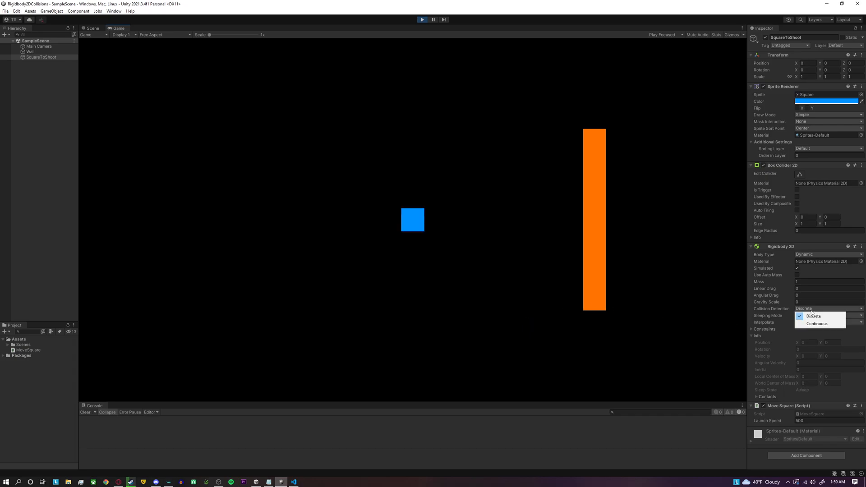
left_click(818, 324)
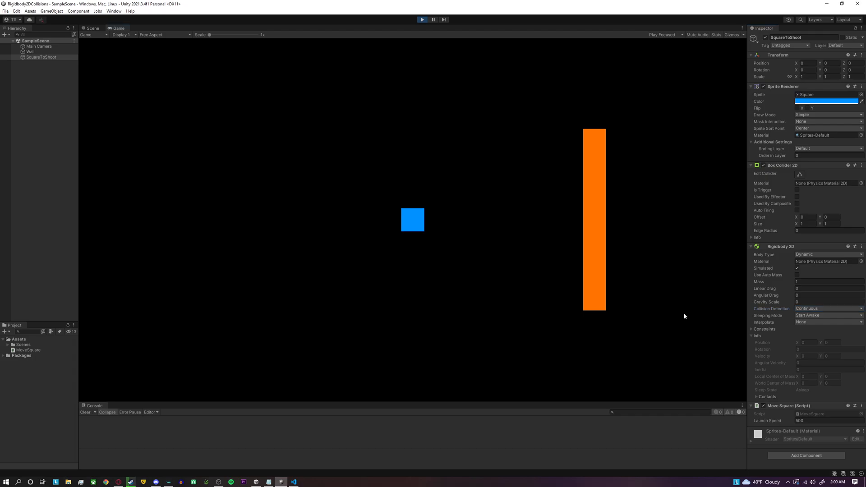
mouse_move(591, 302)
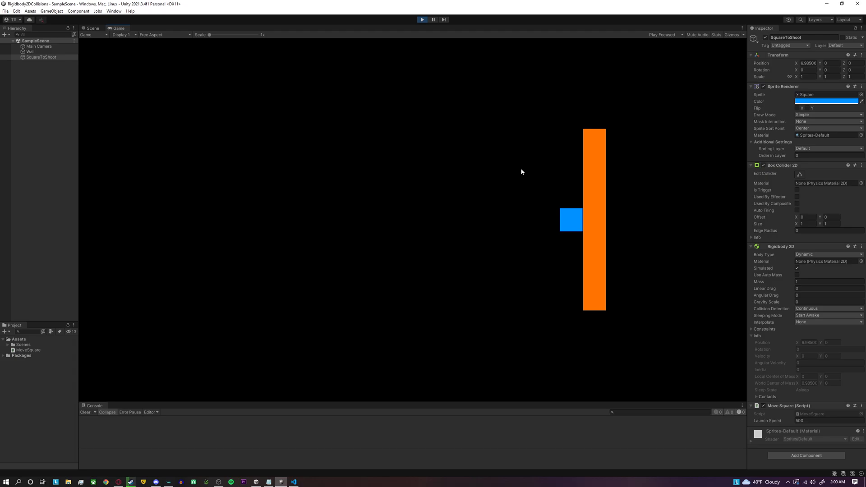
mouse_move(460, 222)
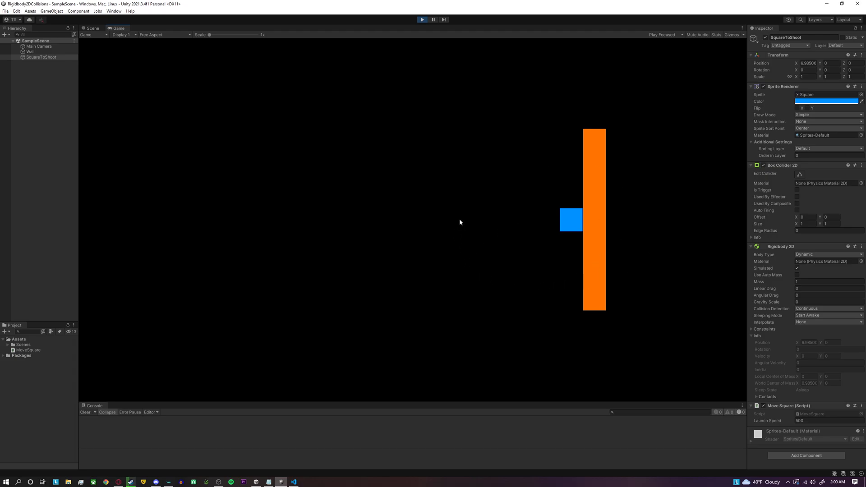
mouse_move(459, 241)
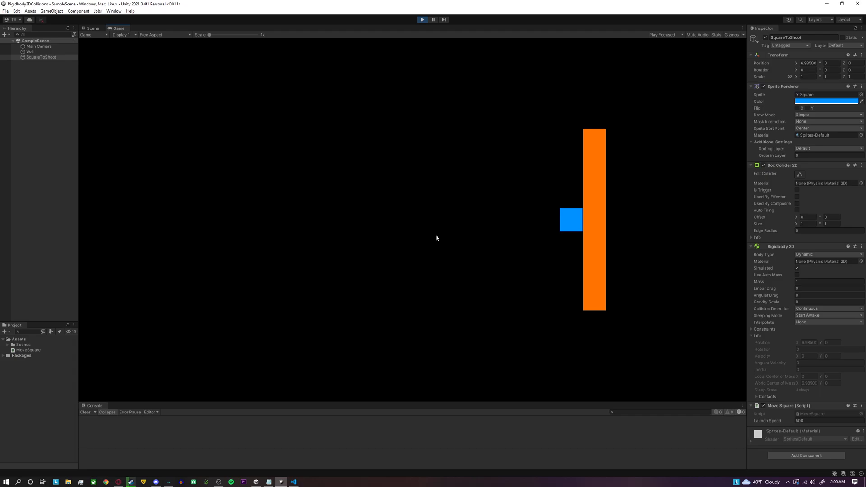
mouse_move(425, 244)
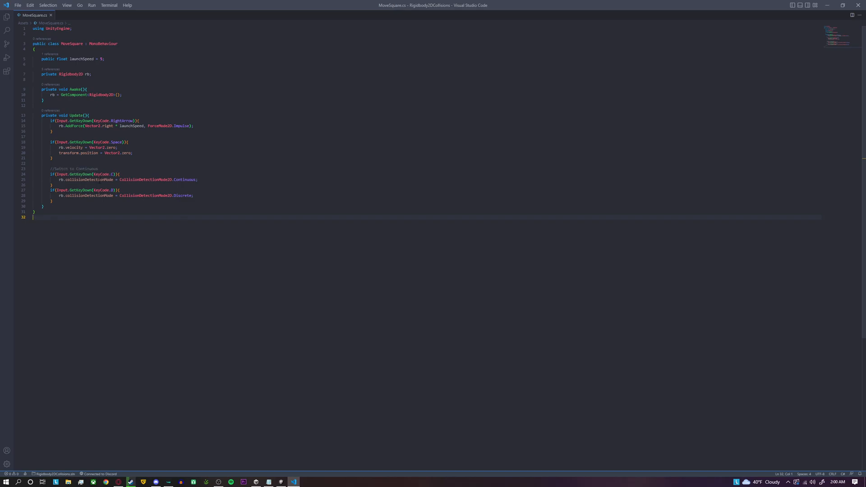
mouse_move(135, 180)
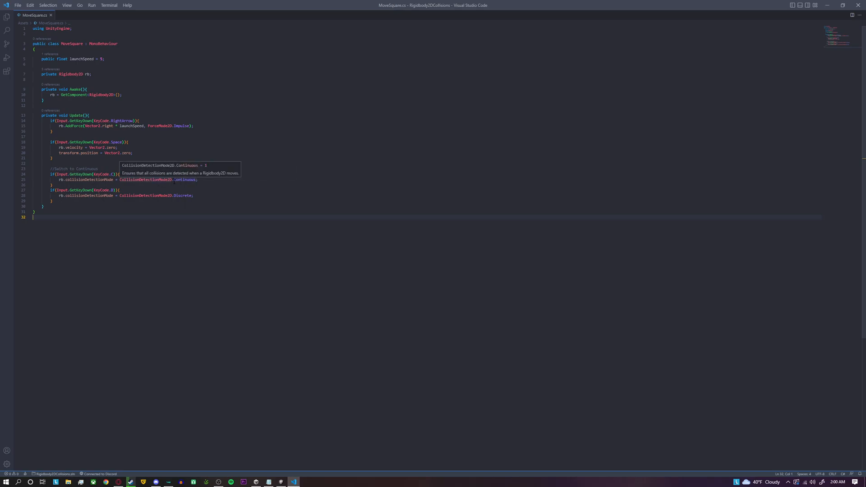
mouse_move(180, 213)
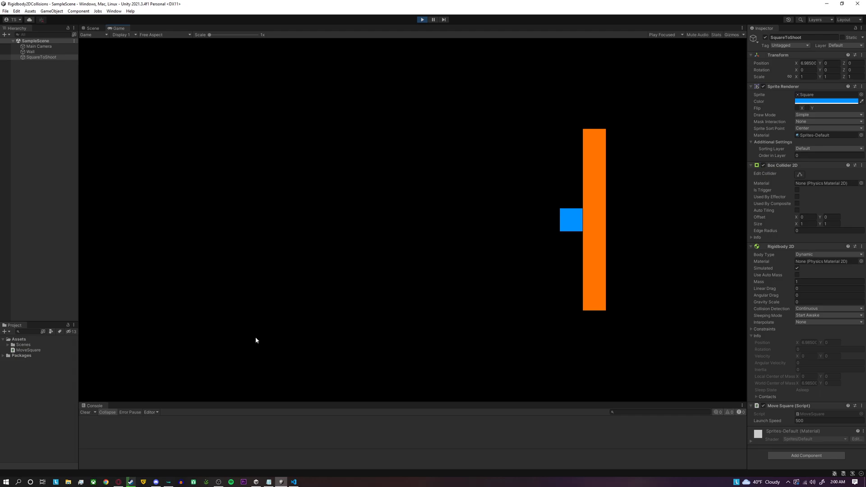
mouse_move(254, 350)
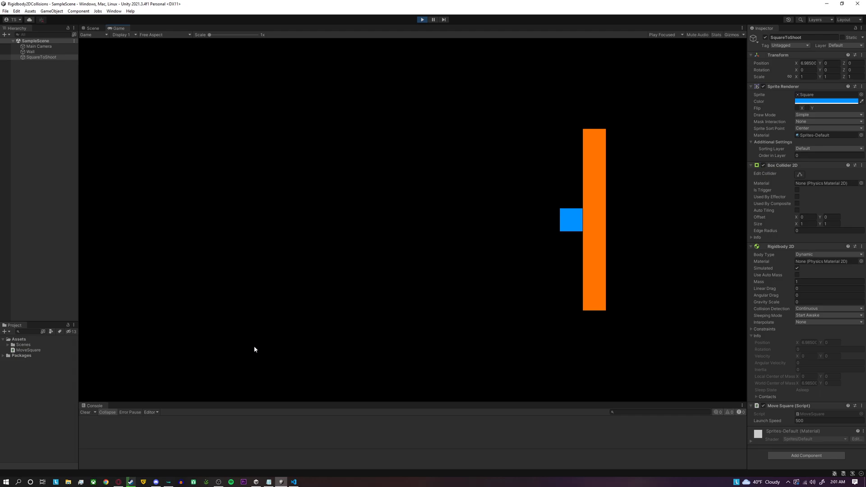